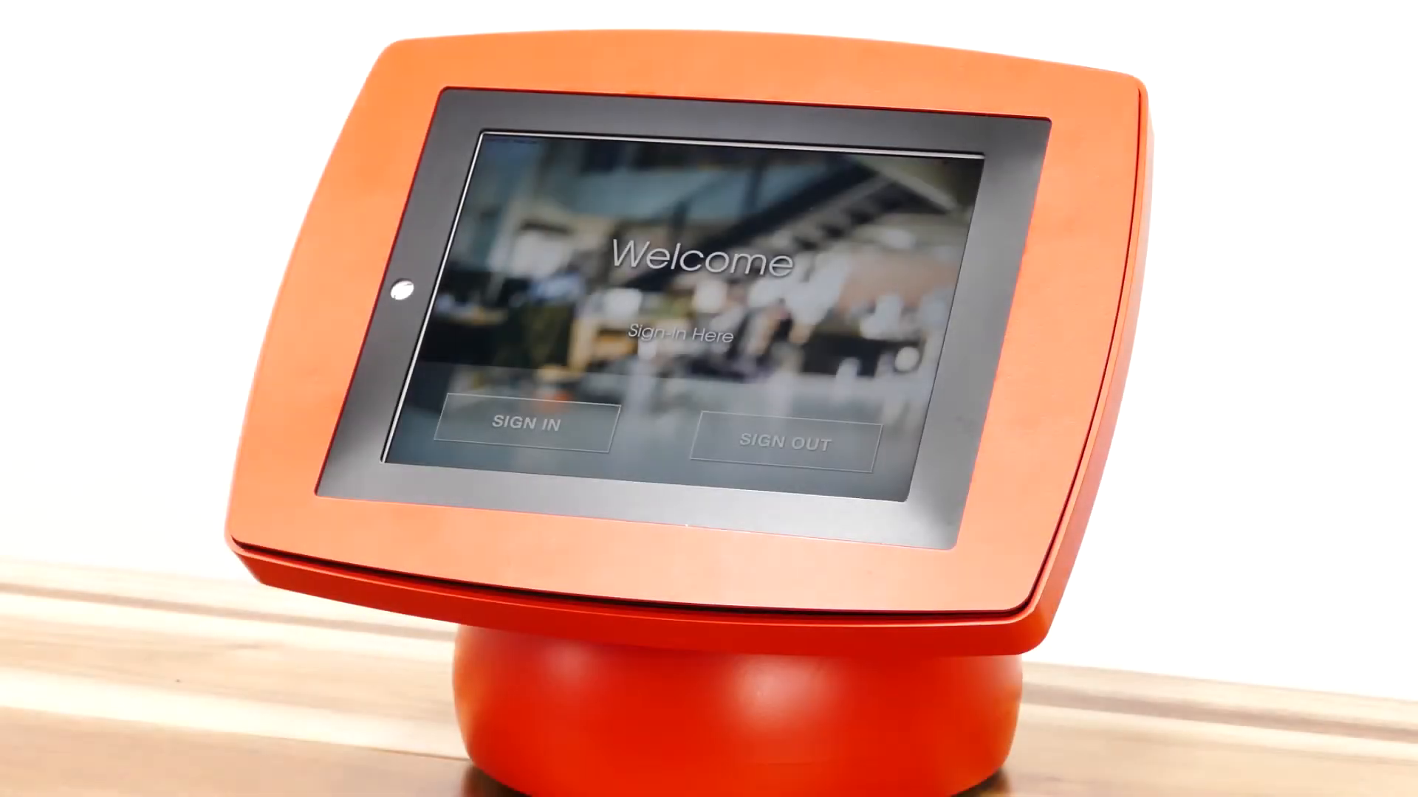
Give the Intern visitor type a red icon colour, enable Pre-Authorized Mode, and save.
{"action": "left_click", "coordinate": [520, 425]}
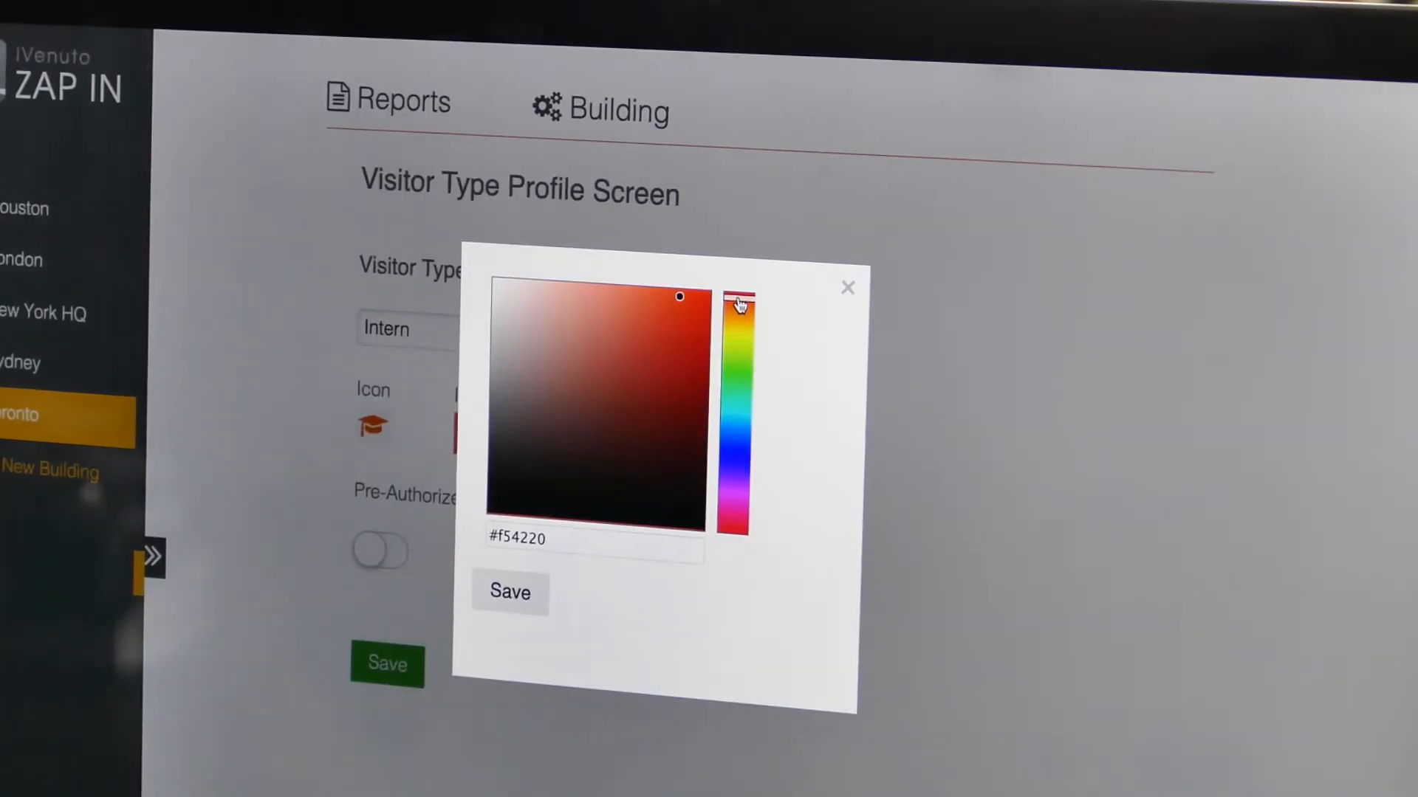
{"action": "left_click", "coordinate": [847, 288]}
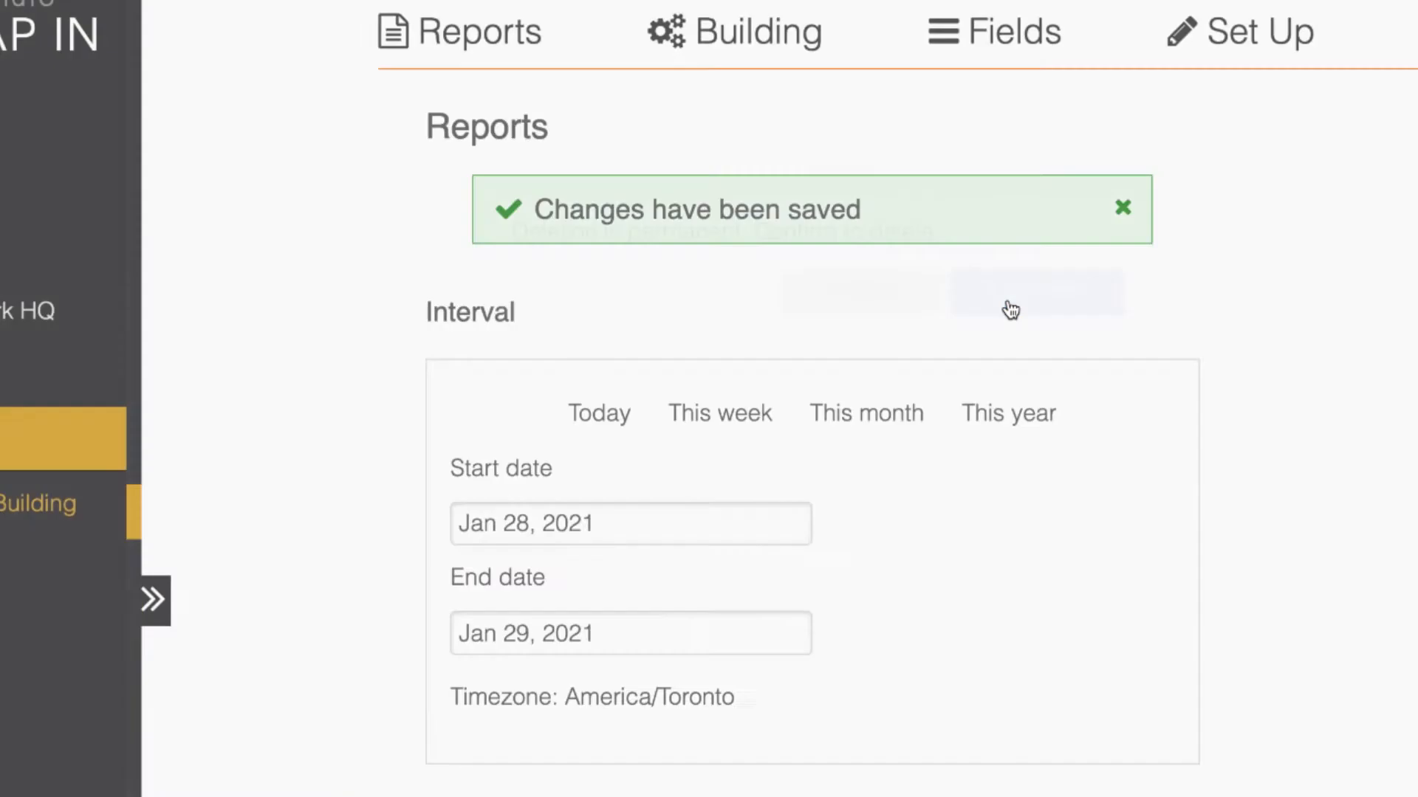
{"action": "left_click", "coordinate": [154, 600]}
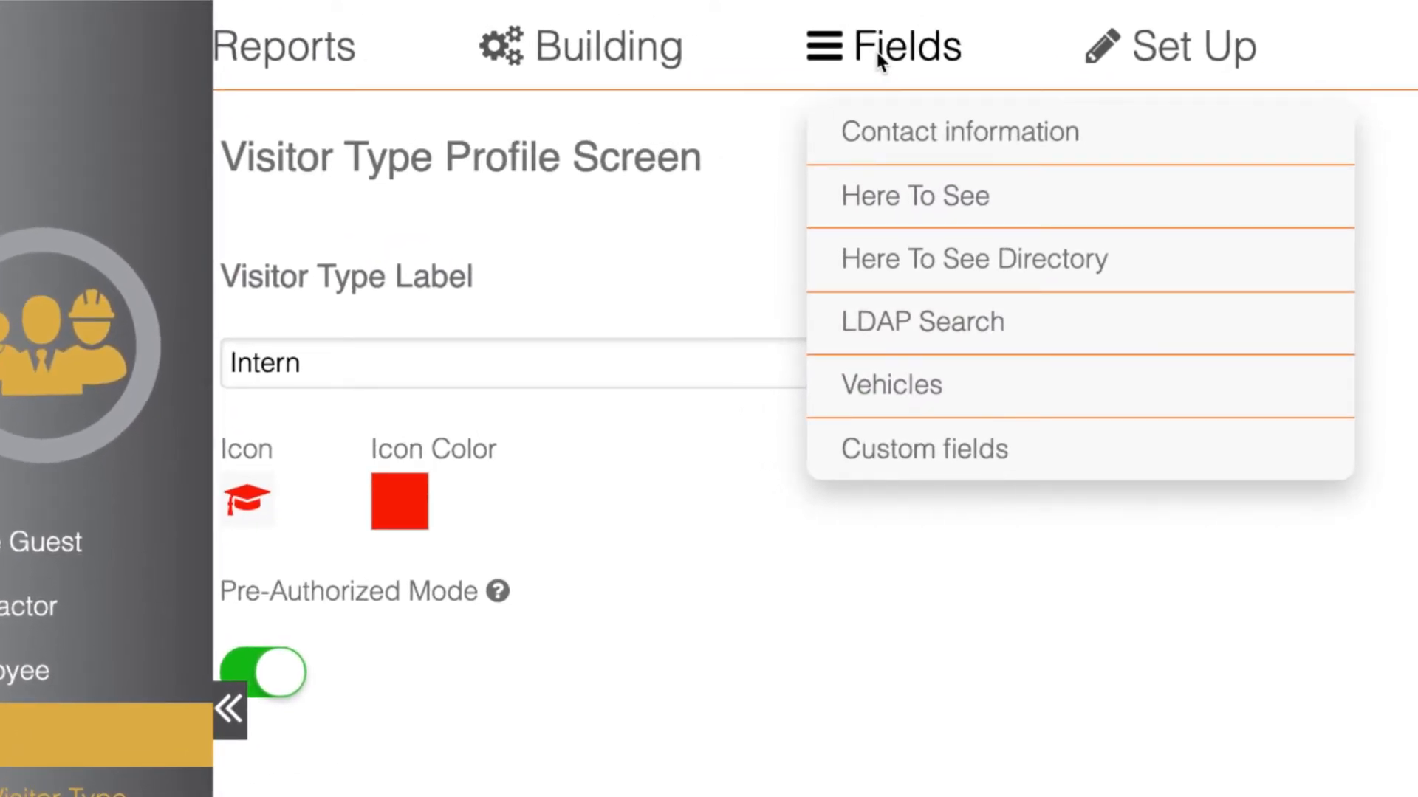
Read and dismiss the Pre-Authorized Mode help, then select Intern on the kiosk.
{"action": "left_click", "coordinate": [1167, 46]}
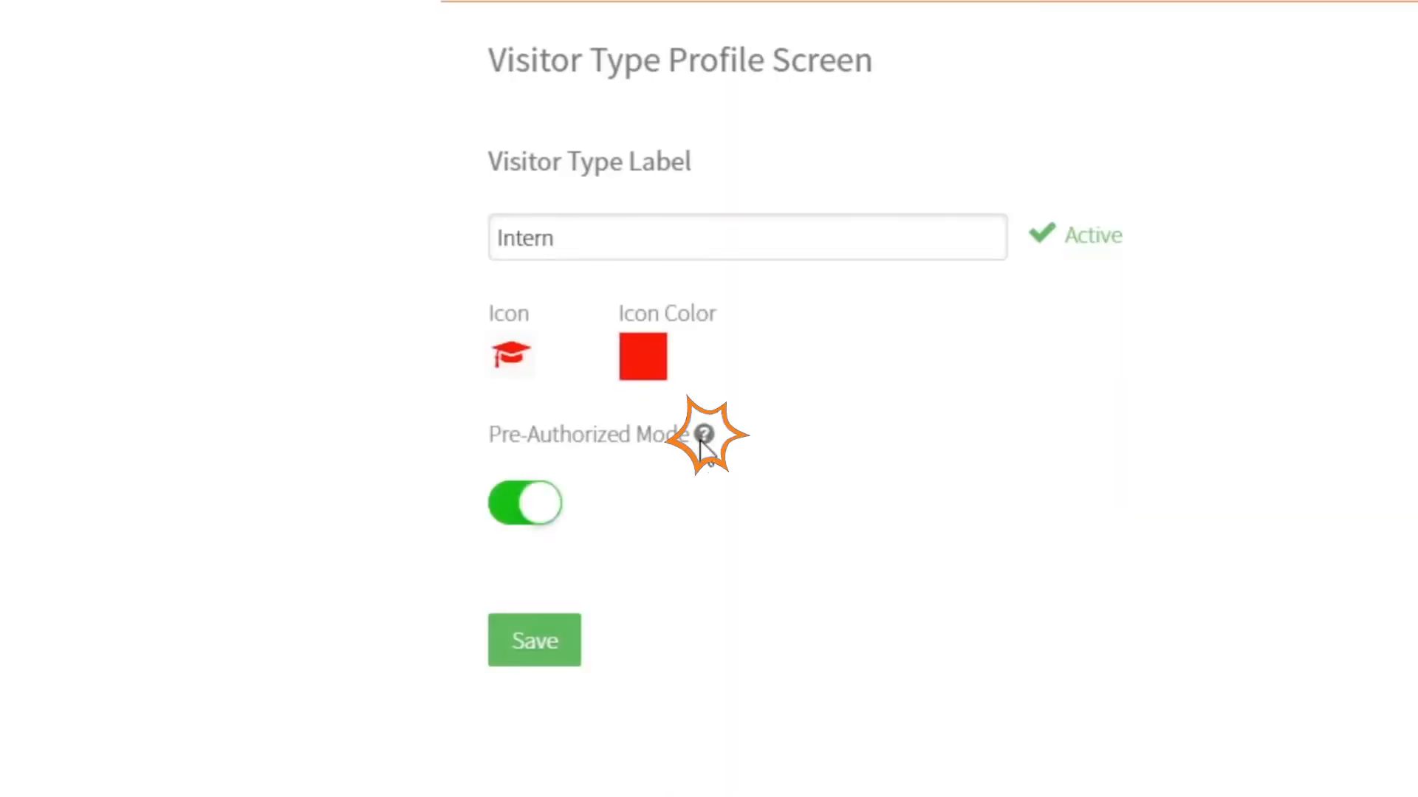
{"action": "left_click", "coordinate": [704, 434]}
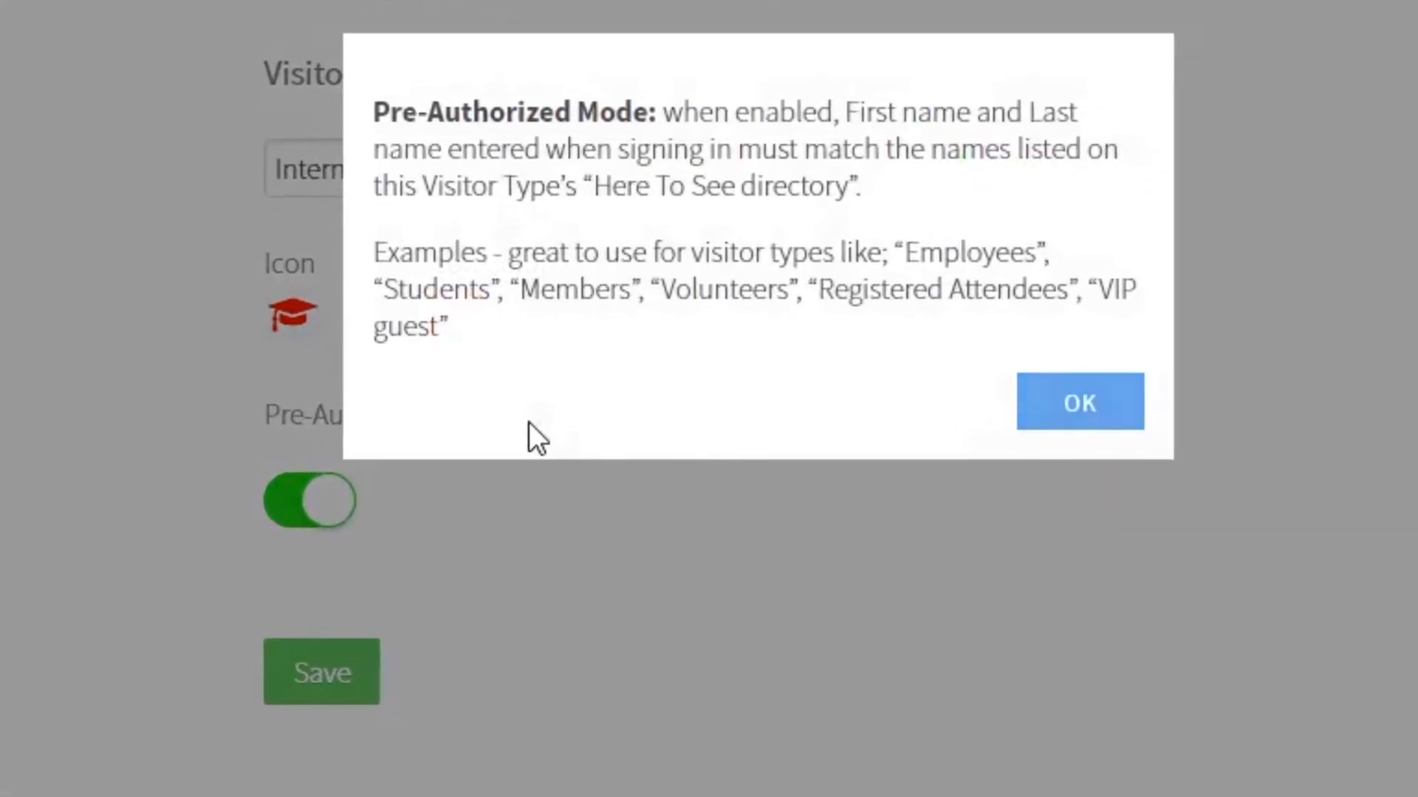
{"action": "left_click", "coordinate": [1078, 401]}
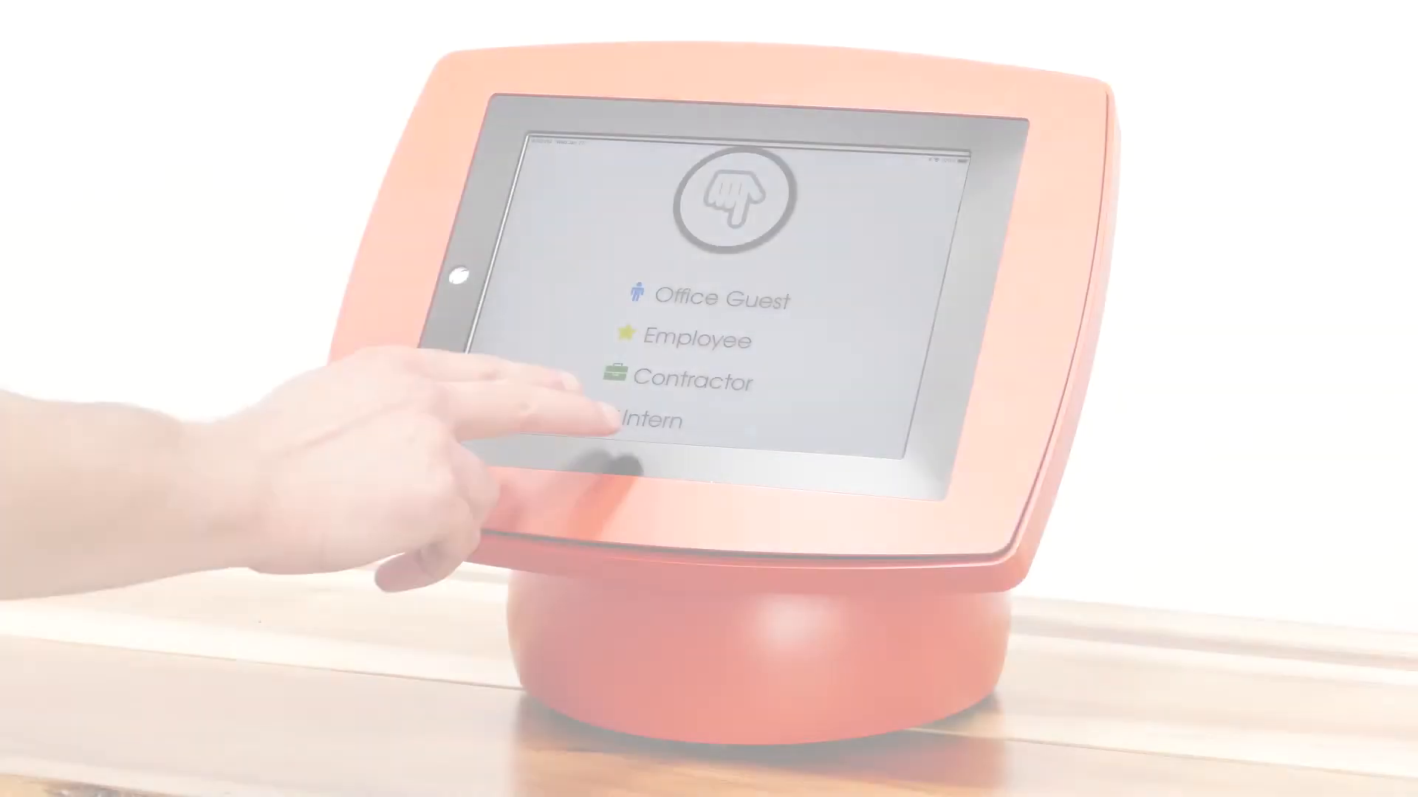
{"action": "left_click", "coordinate": [660, 419]}
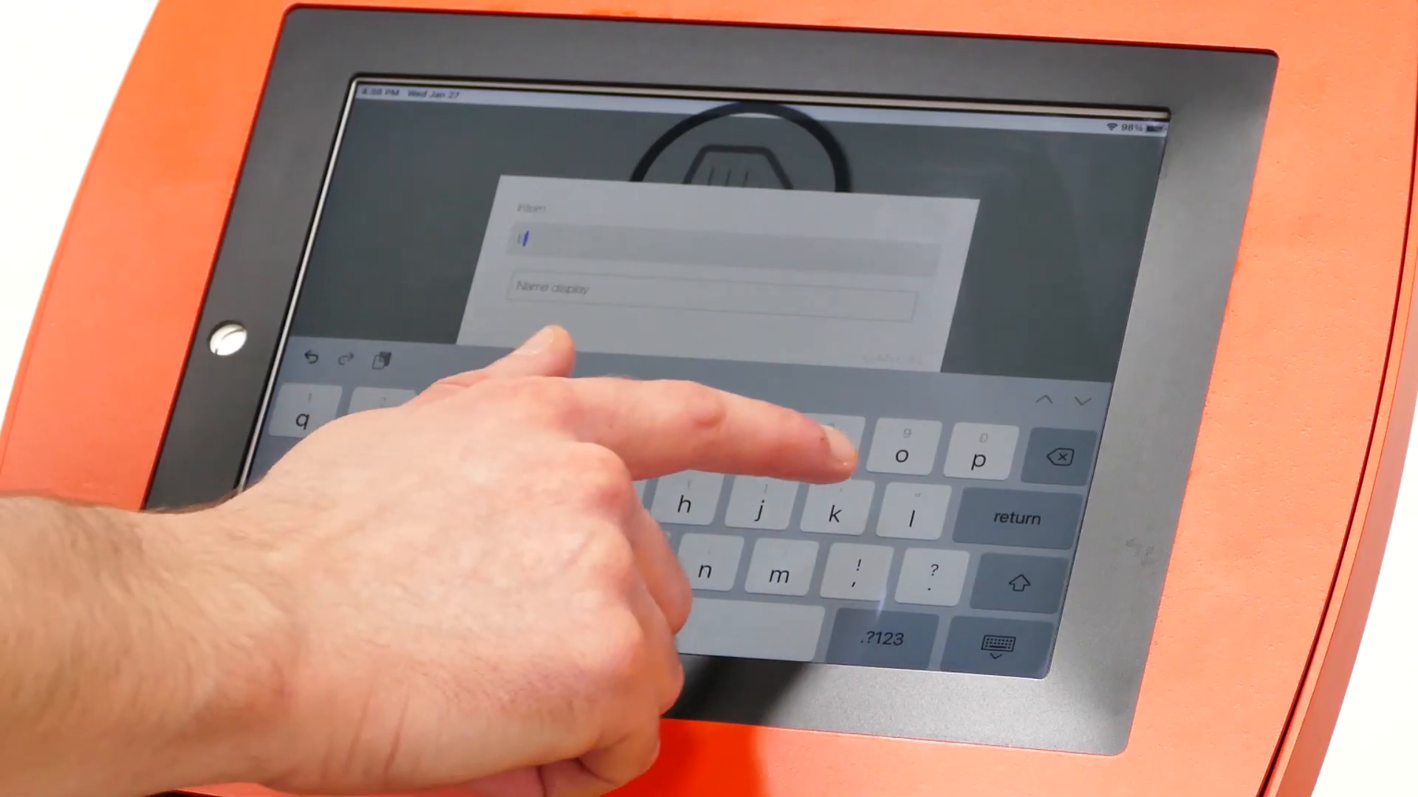